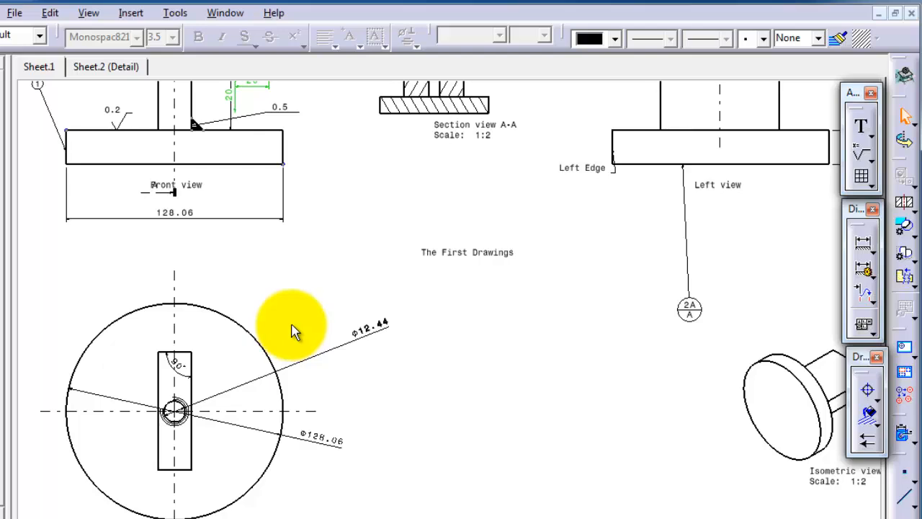
{"action": "mouse_move", "coordinate": [173, 411]}
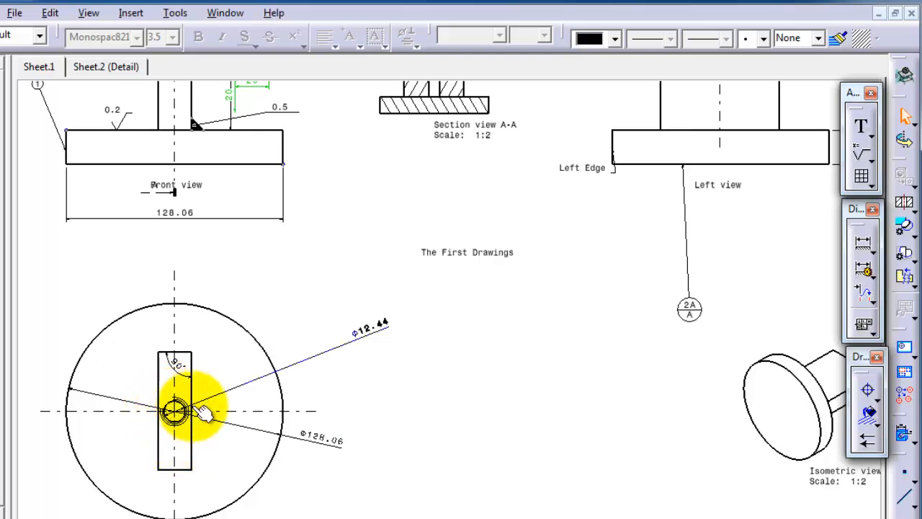
- Start a geometrical tolerance frame leadered from the small hole in the top view
{"action": "scroll", "scroll_direction": "down", "scroll_amount": 3}
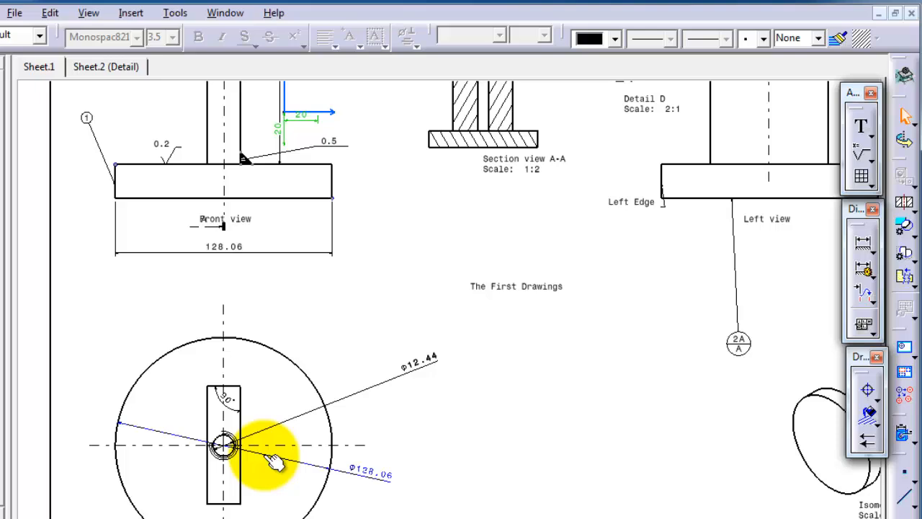
{"action": "mouse_move", "coordinate": [457, 403]}
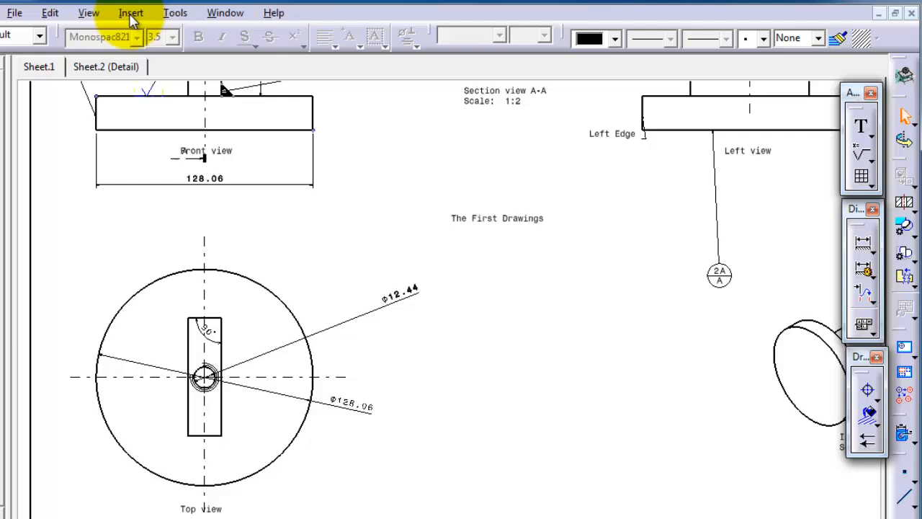
{"action": "left_click", "coordinate": [131, 12]}
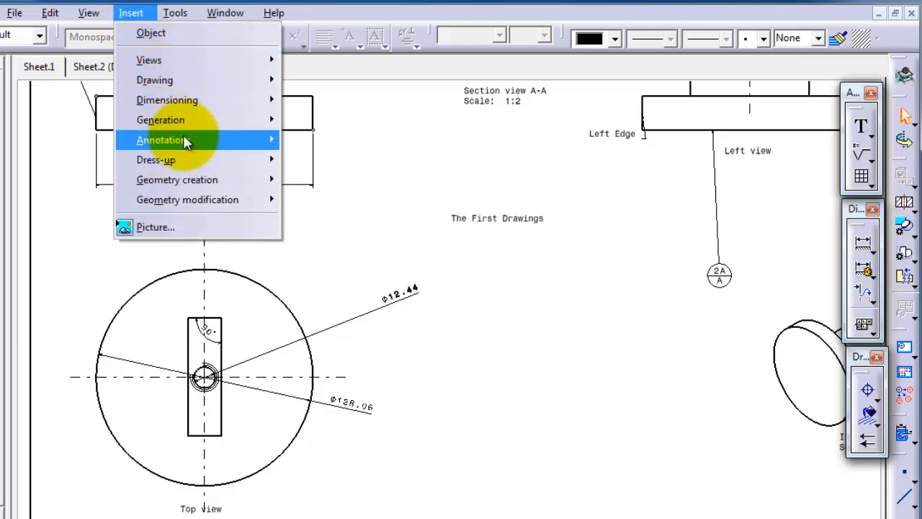
{"action": "mouse_move", "coordinate": [166, 100]}
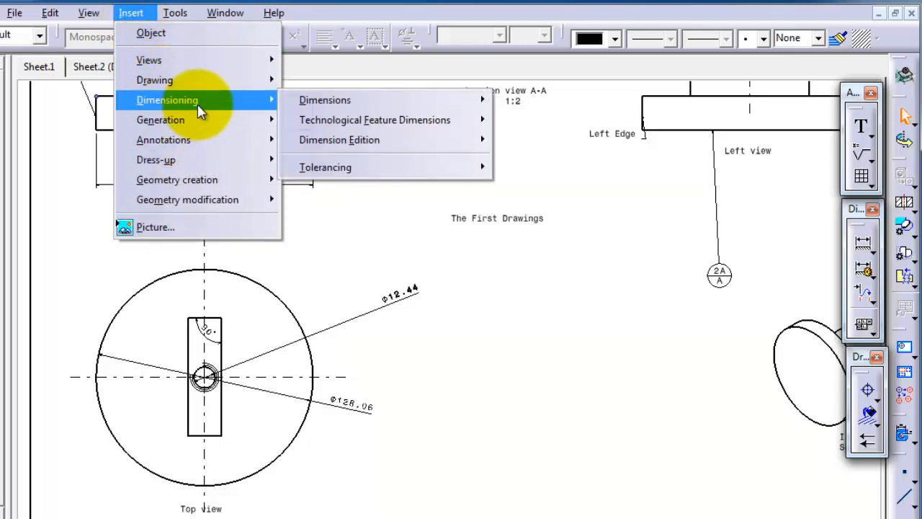
{"action": "mouse_move", "coordinate": [325, 167]}
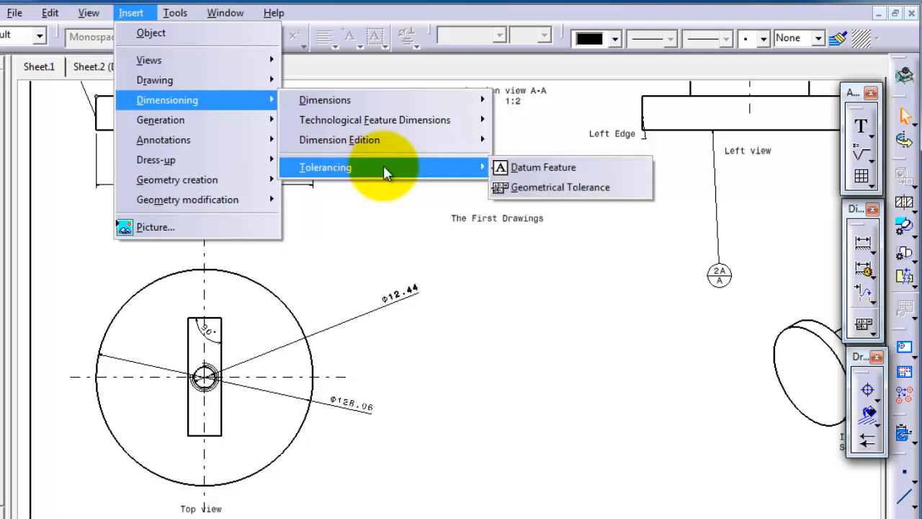
{"action": "mouse_move", "coordinate": [561, 188]}
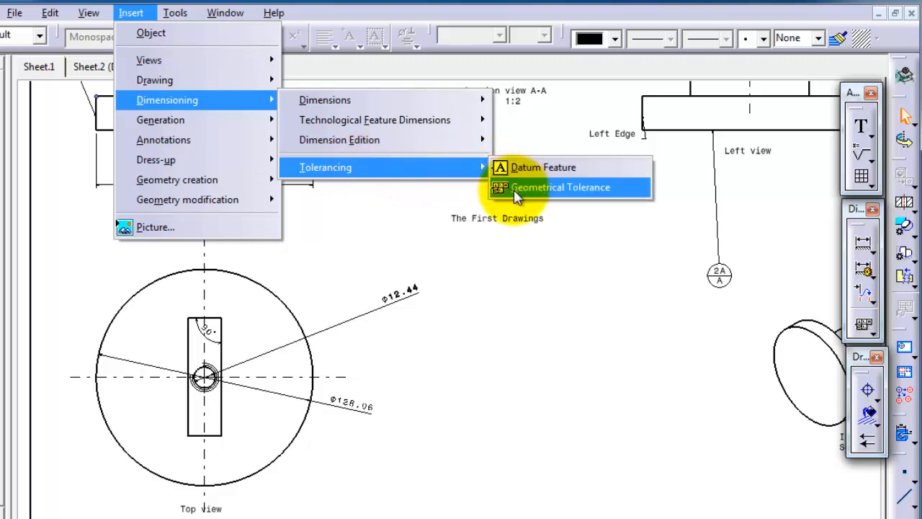
{"action": "left_click", "coordinate": [561, 186]}
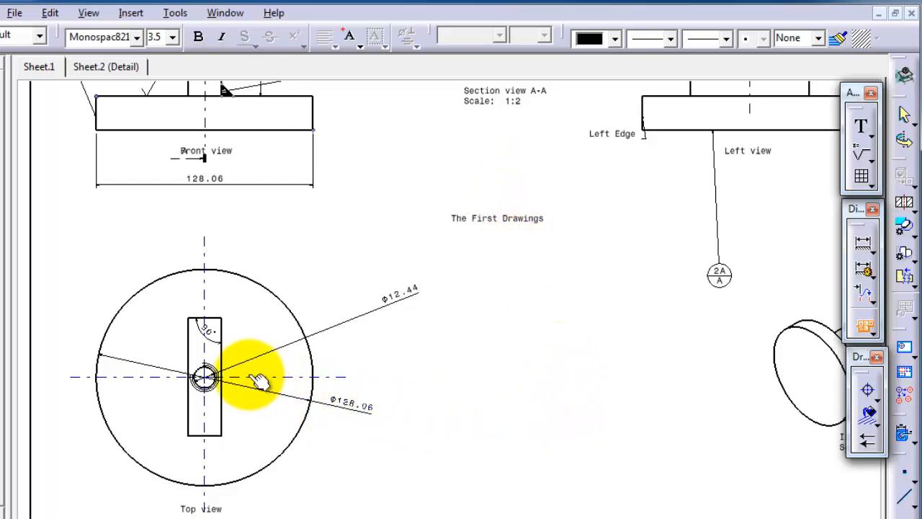
{"action": "mouse_move", "coordinate": [224, 335]}
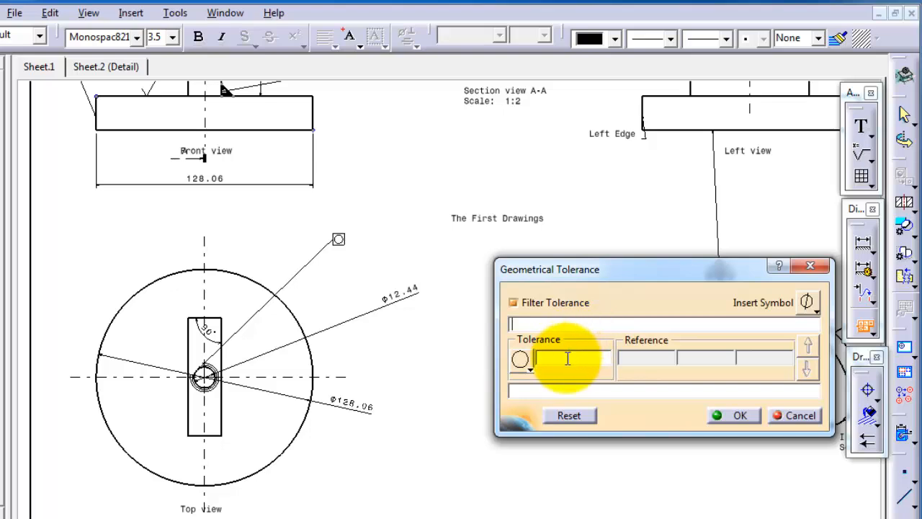
- Choose the cylindricity symbol with tolerance -0.1 and confirm the frame
{"action": "left_click", "coordinate": [521, 359]}
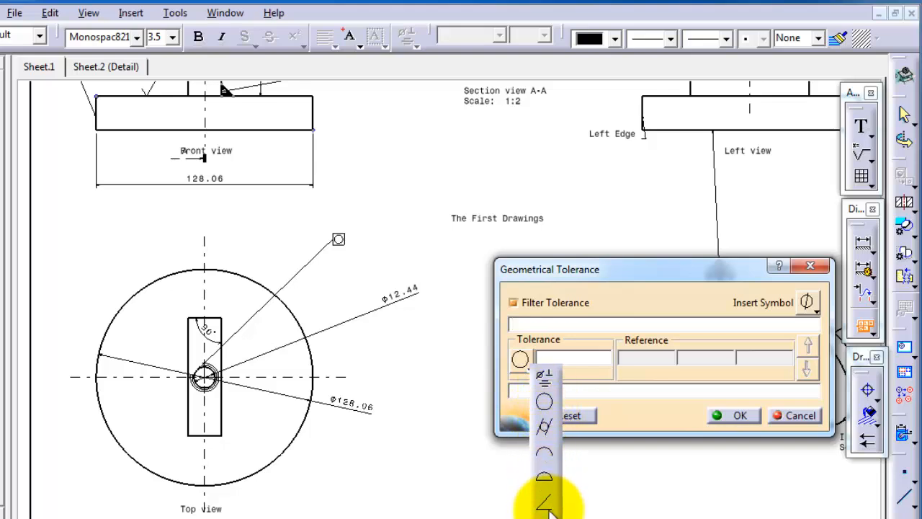
{"action": "mouse_move", "coordinate": [544, 428]}
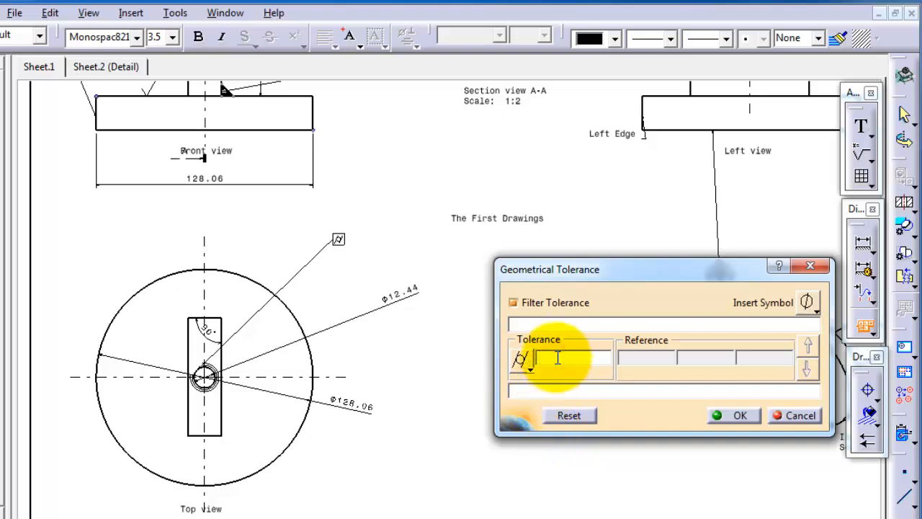
{"action": "type", "text": "-0.1"}
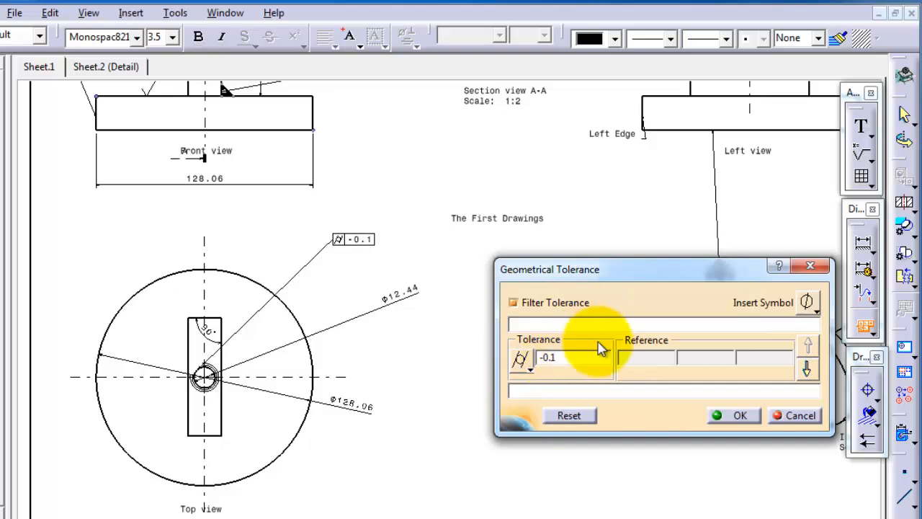
{"action": "mouse_move", "coordinate": [740, 366]}
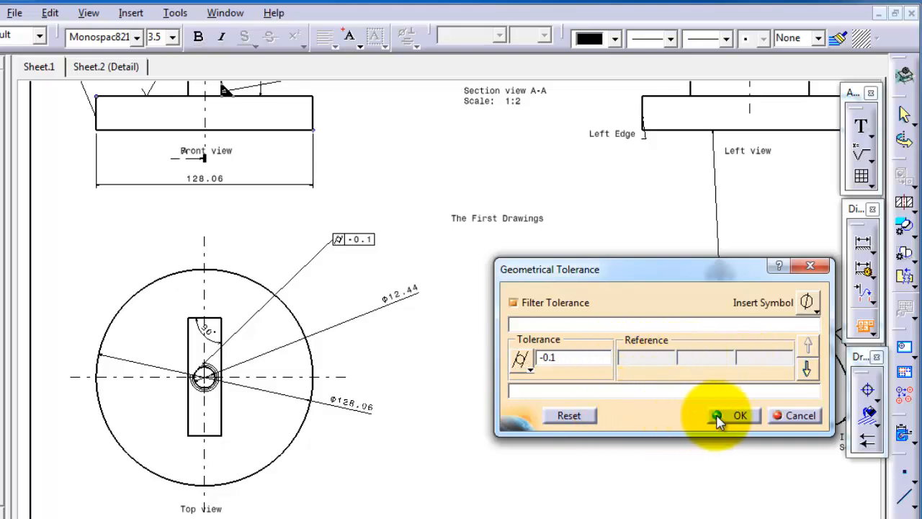
{"action": "left_click", "coordinate": [739, 414]}
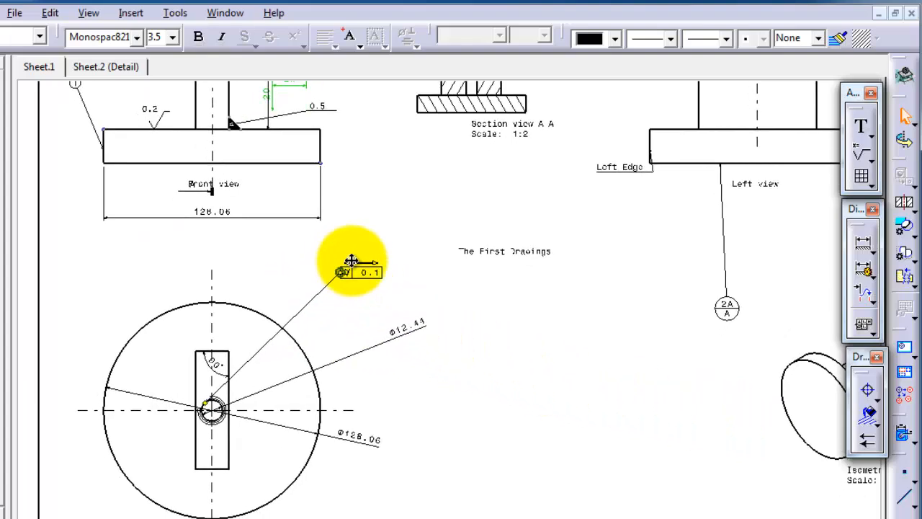
{"action": "scroll", "scroll_direction": "down", "scroll_amount": 3}
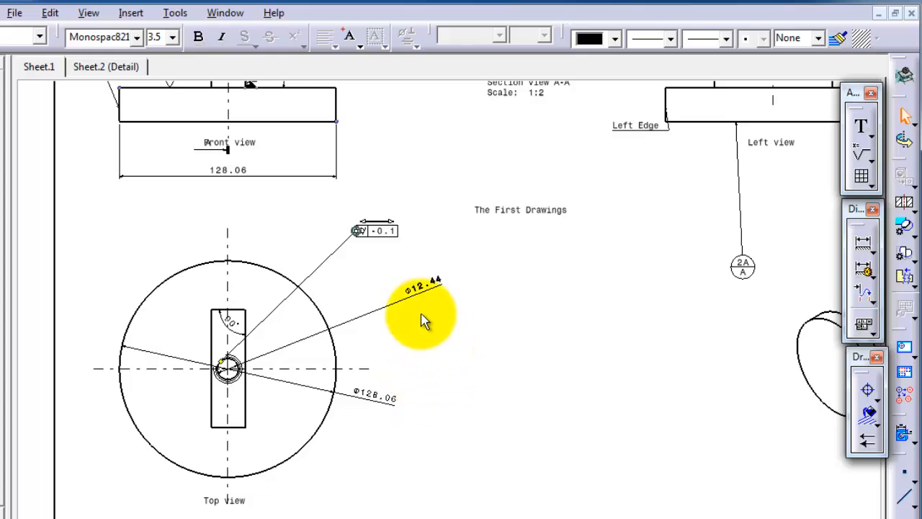
{"action": "mouse_move", "coordinate": [130, 13]}
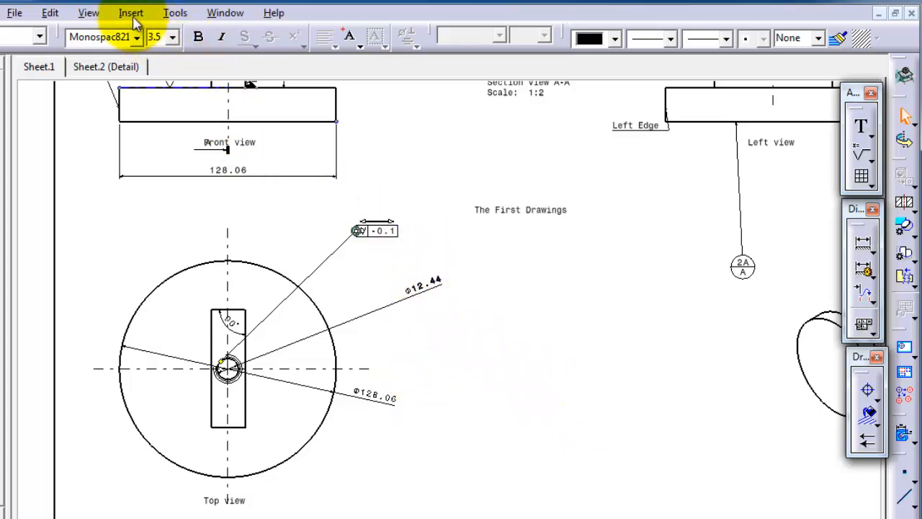
- Add a circularity frame of 0.12 leadered to the isometric view's round face
{"action": "left_click", "coordinate": [131, 12]}
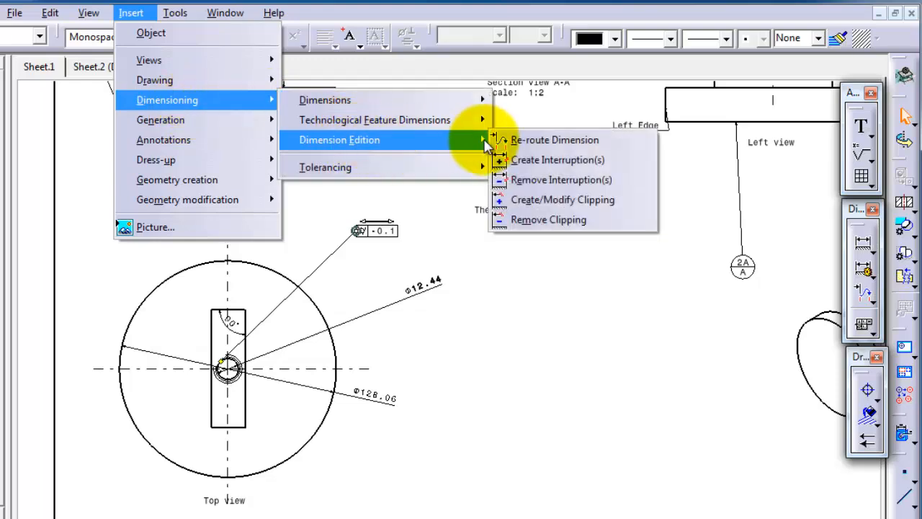
{"action": "mouse_move", "coordinate": [324, 99]}
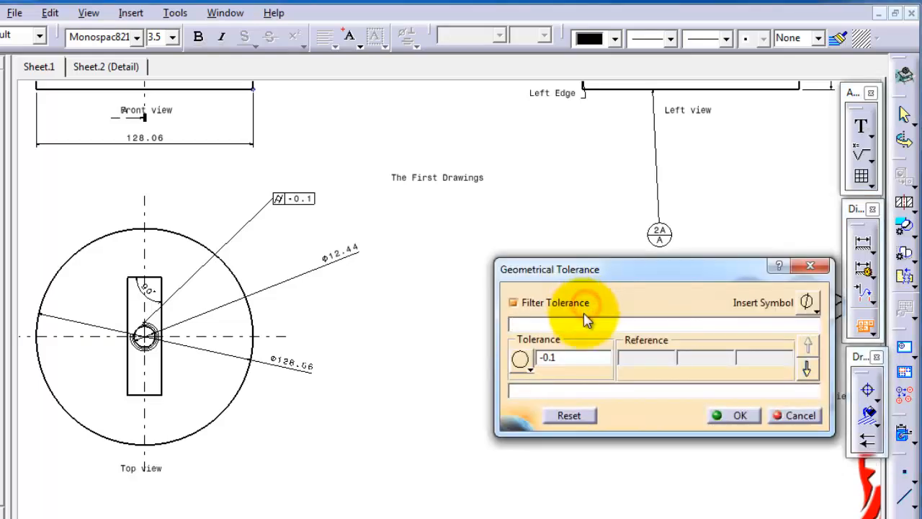
{"action": "left_click", "coordinate": [520, 358]}
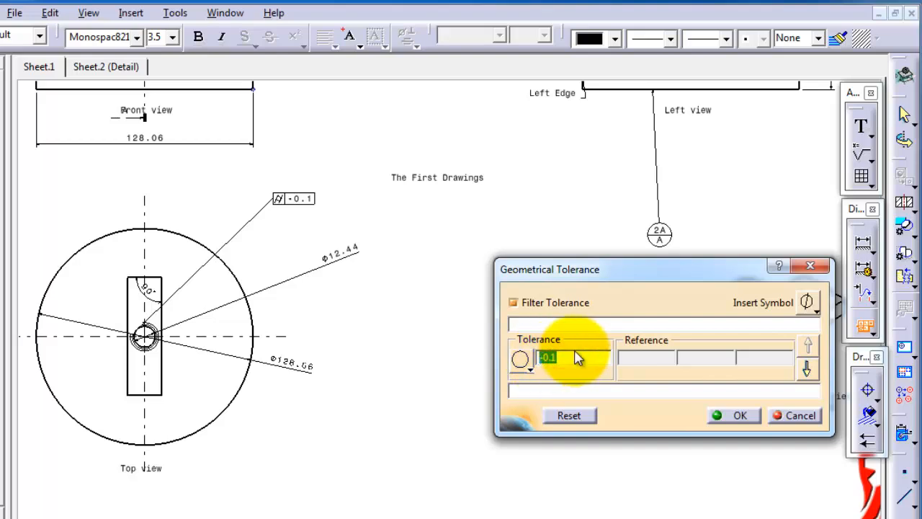
{"action": "type", "text": "0.12"}
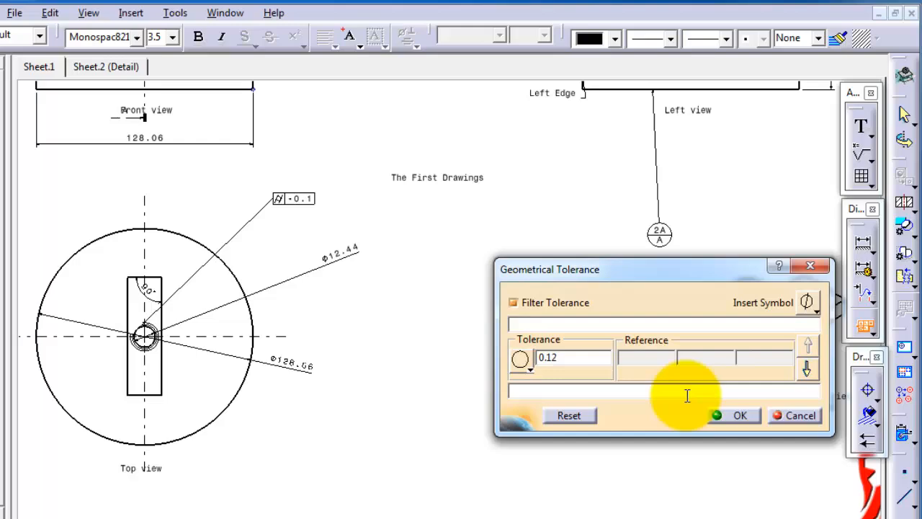
{"action": "left_click", "coordinate": [740, 415]}
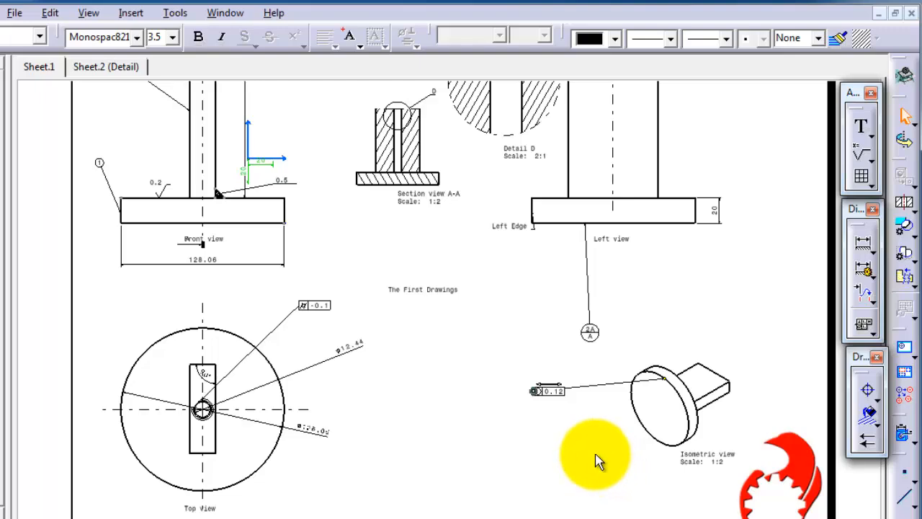
{"action": "scroll", "scroll_direction": "down", "scroll_amount": 3}
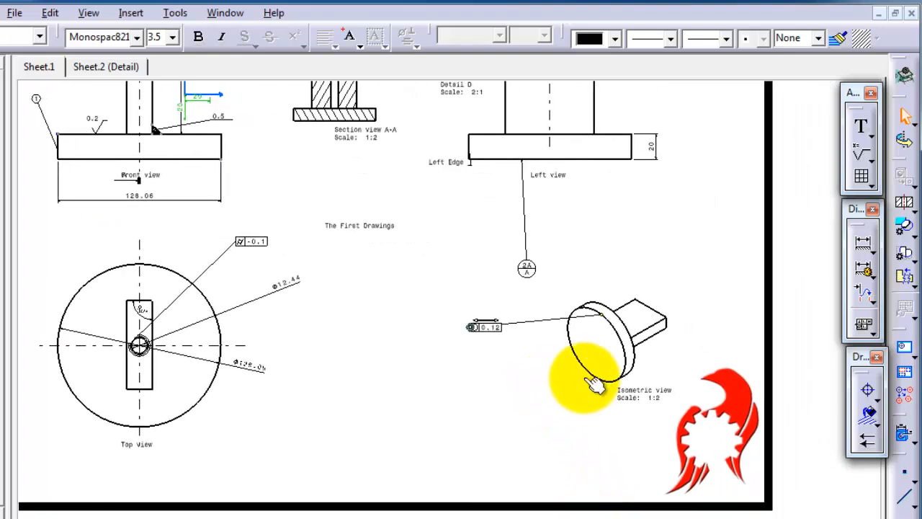
{"action": "mouse_move", "coordinate": [609, 371]}
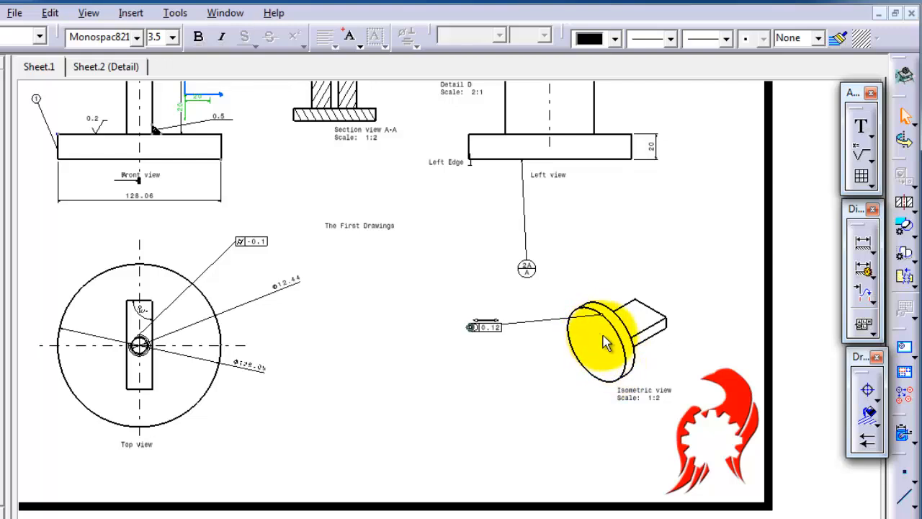
{"action": "mouse_move", "coordinate": [616, 348]}
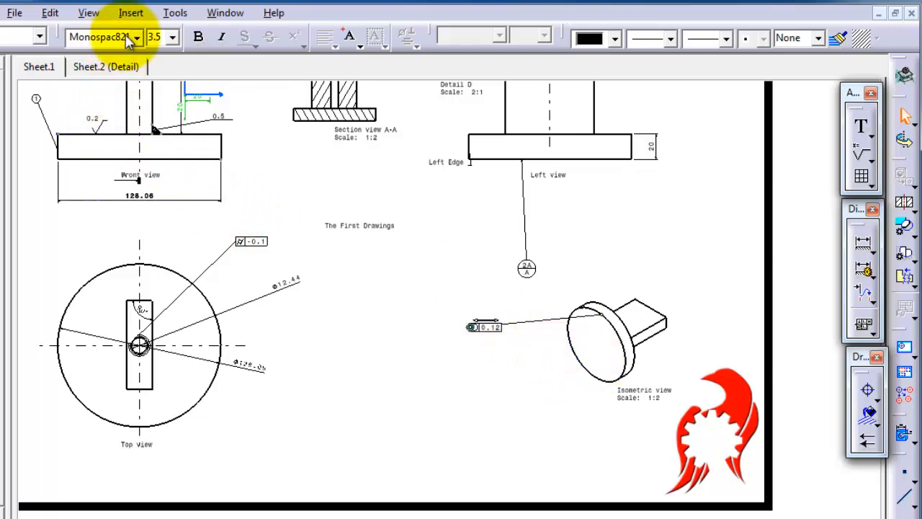
- Open the Insert menu to begin a third geometrical tolerance
{"action": "left_click", "coordinate": [130, 12]}
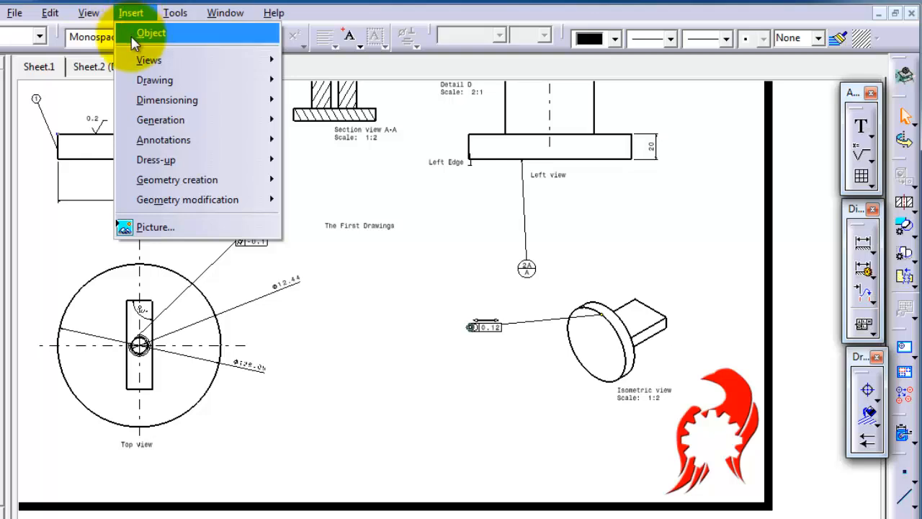
{"action": "mouse_move", "coordinate": [156, 159]}
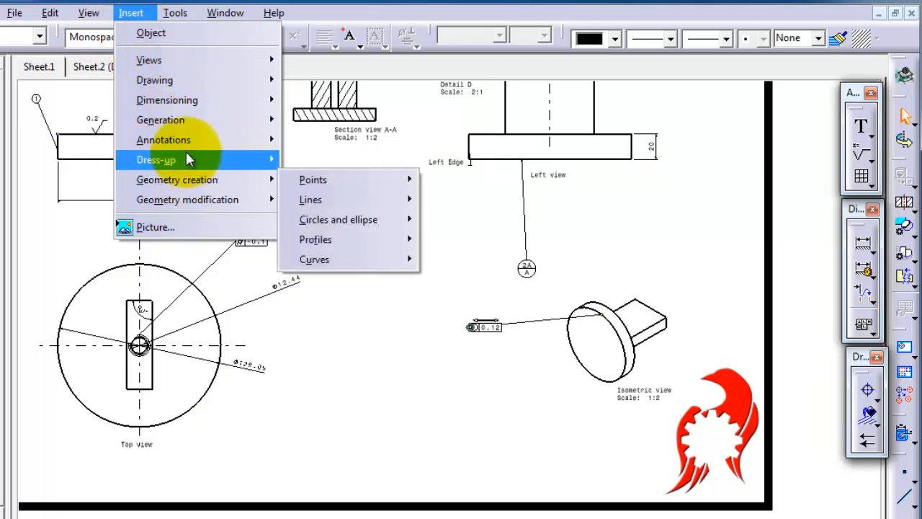
{"action": "mouse_move", "coordinate": [166, 99]}
{"action": "type", "text": "0"}
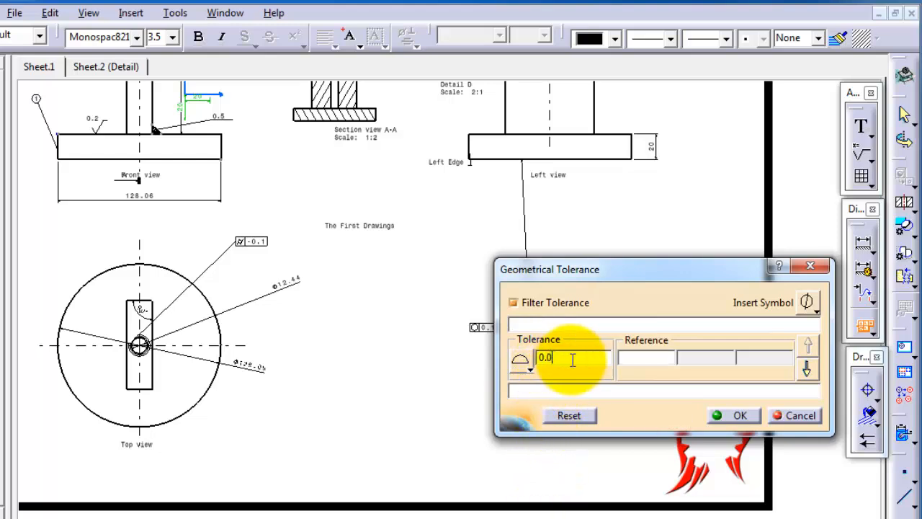
- Enter tolerance value 0.002 and datum B as the first reference
{"action": "type", "text": ".0"}
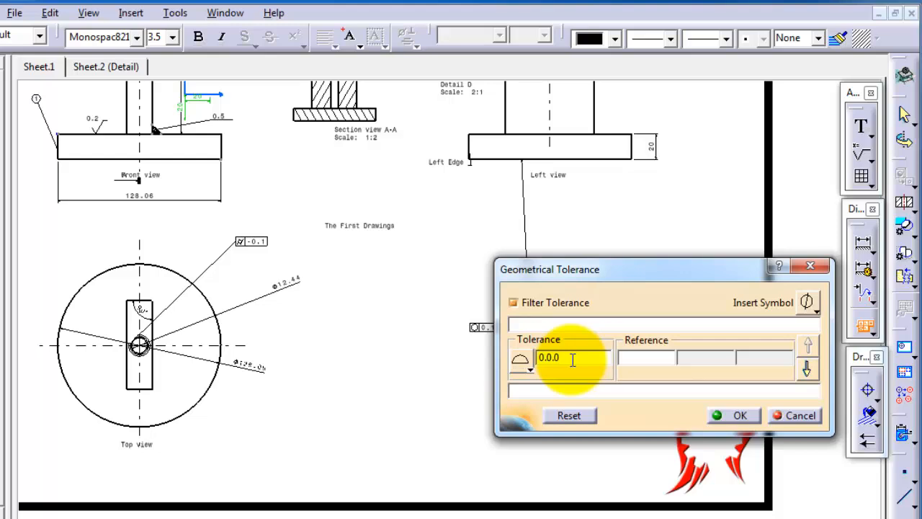
{"action": "type", "text": "0.002"}
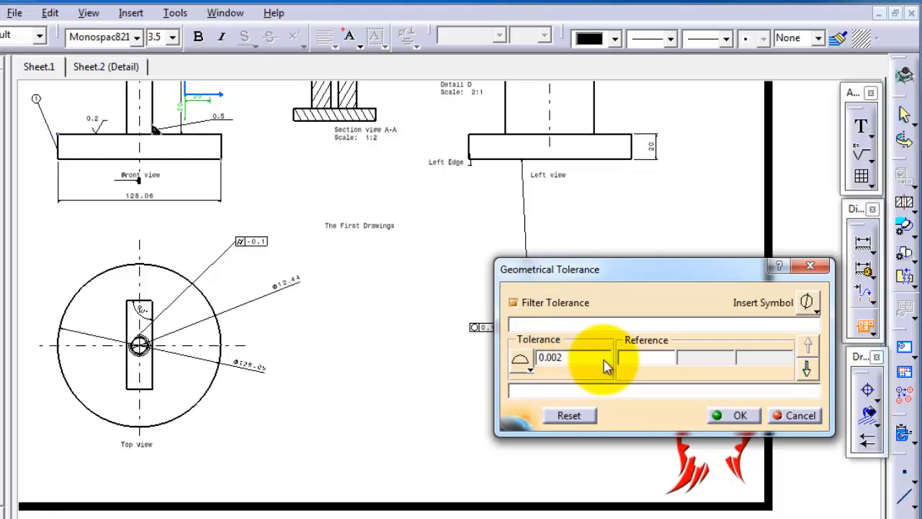
{"action": "left_click", "coordinate": [645, 357]}
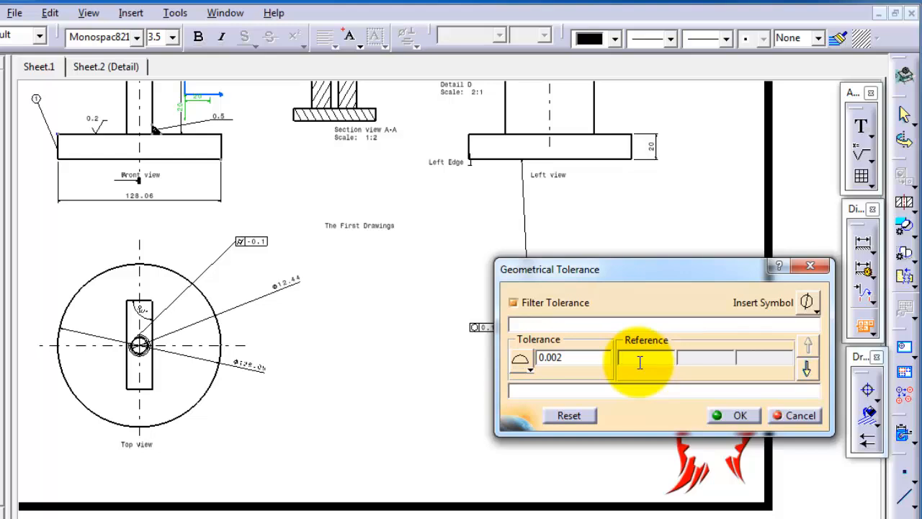
{"action": "type", "text": "B"}
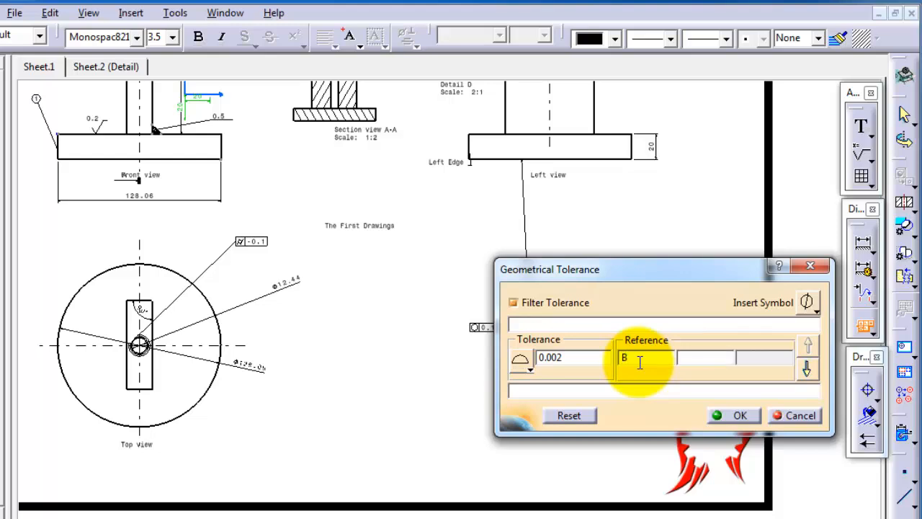
{"action": "mouse_move", "coordinate": [724, 355]}
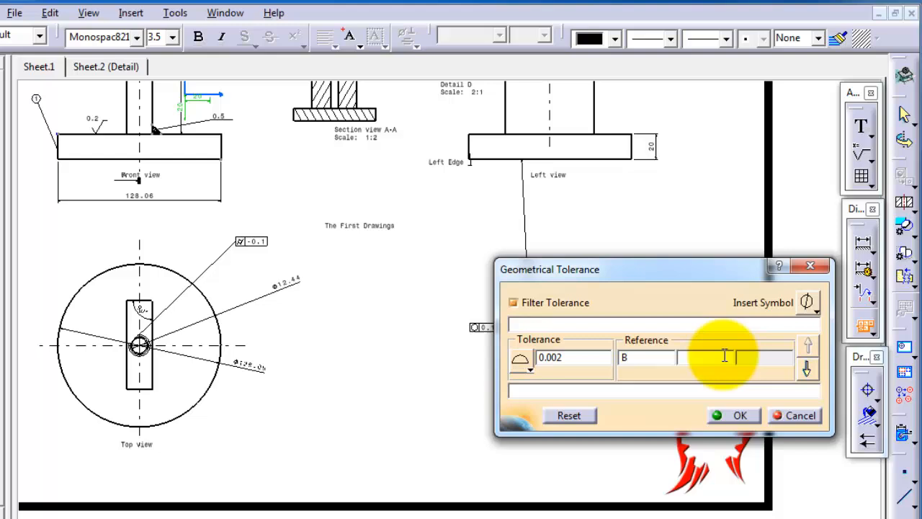
- Add datums A and G, then confirm the surface profile frame
{"action": "type", "text": "A"}
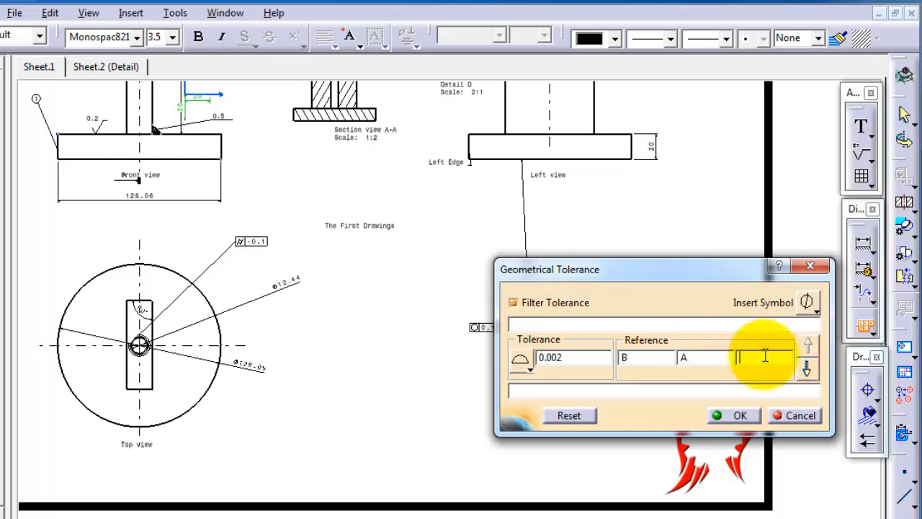
{"action": "type", "text": "G"}
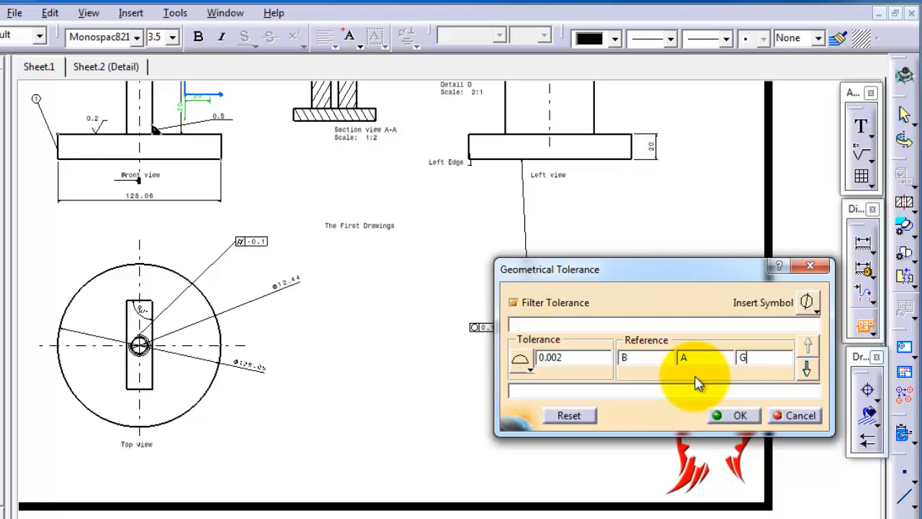
{"action": "left_click", "coordinate": [740, 415]}
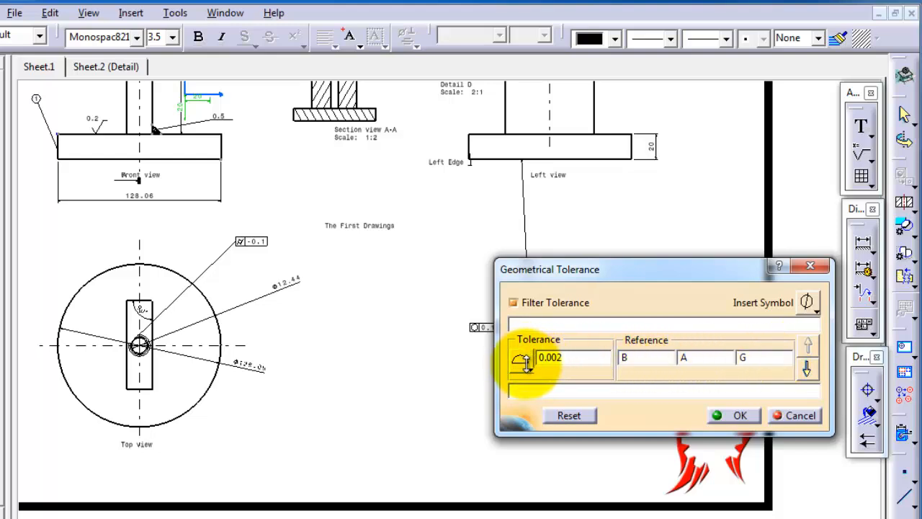
{"action": "mouse_move", "coordinate": [521, 363]}
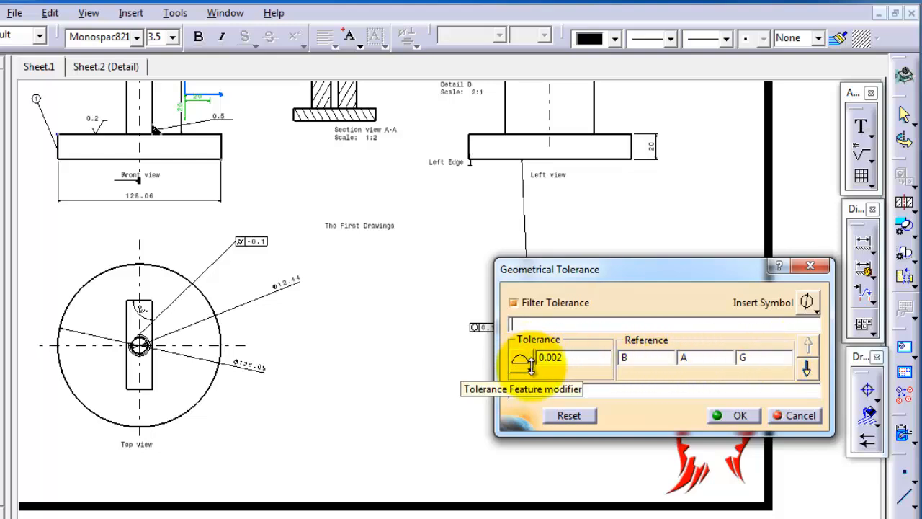
{"action": "left_click", "coordinate": [740, 415]}
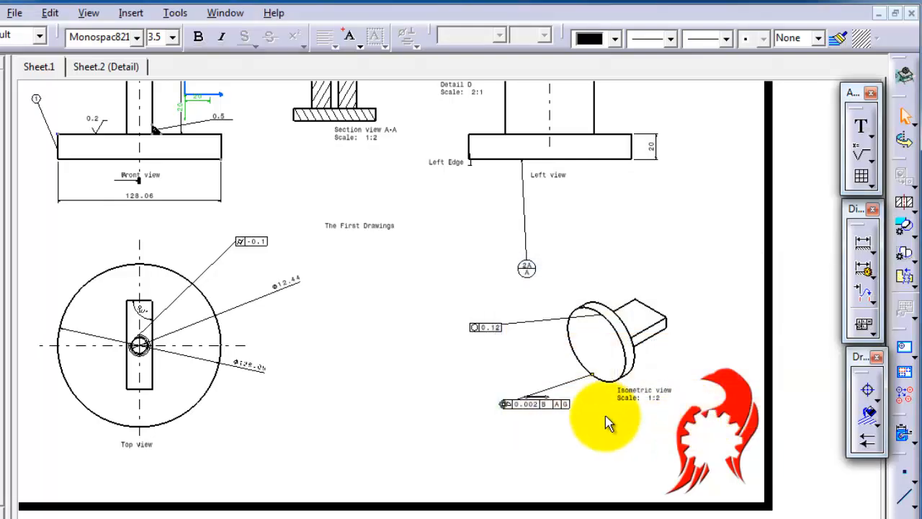